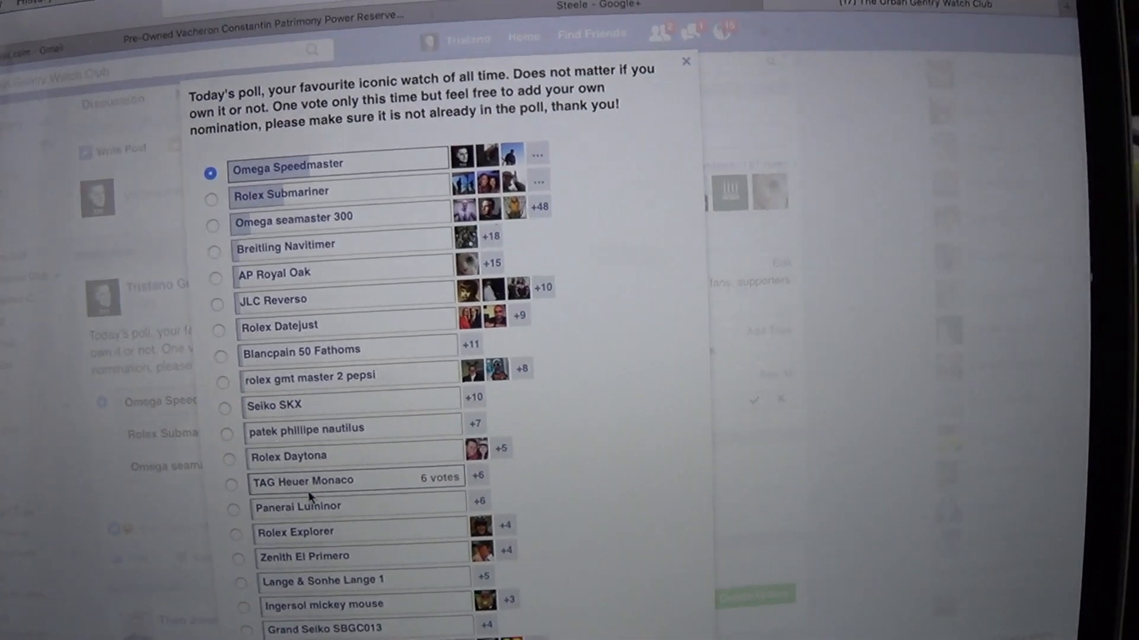
scroll("down", 3)
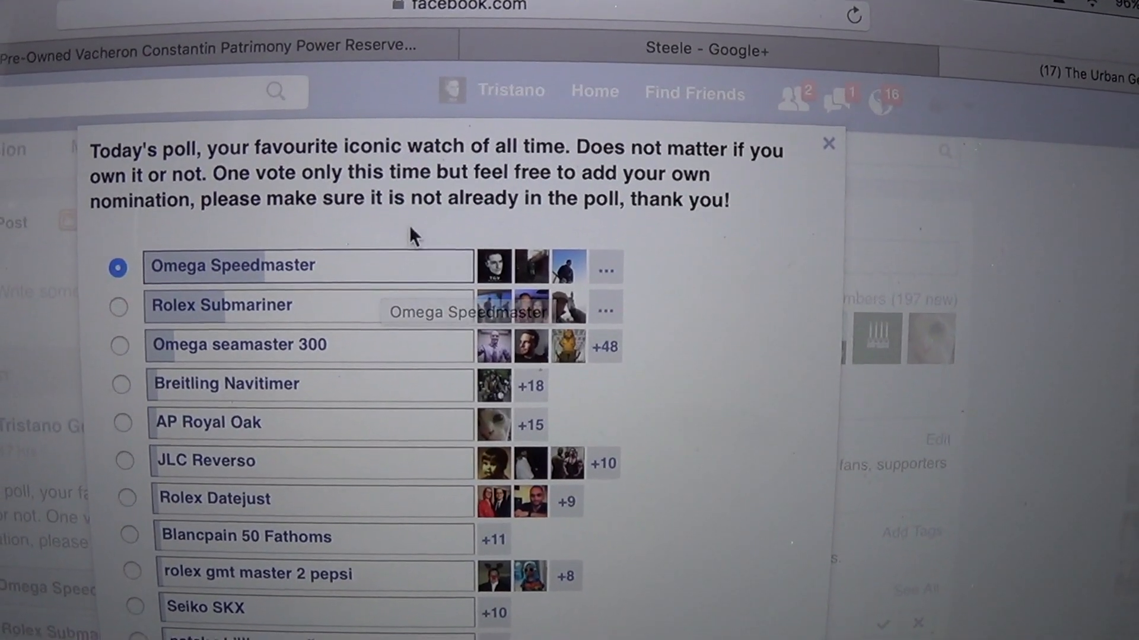
scroll("down", 3)
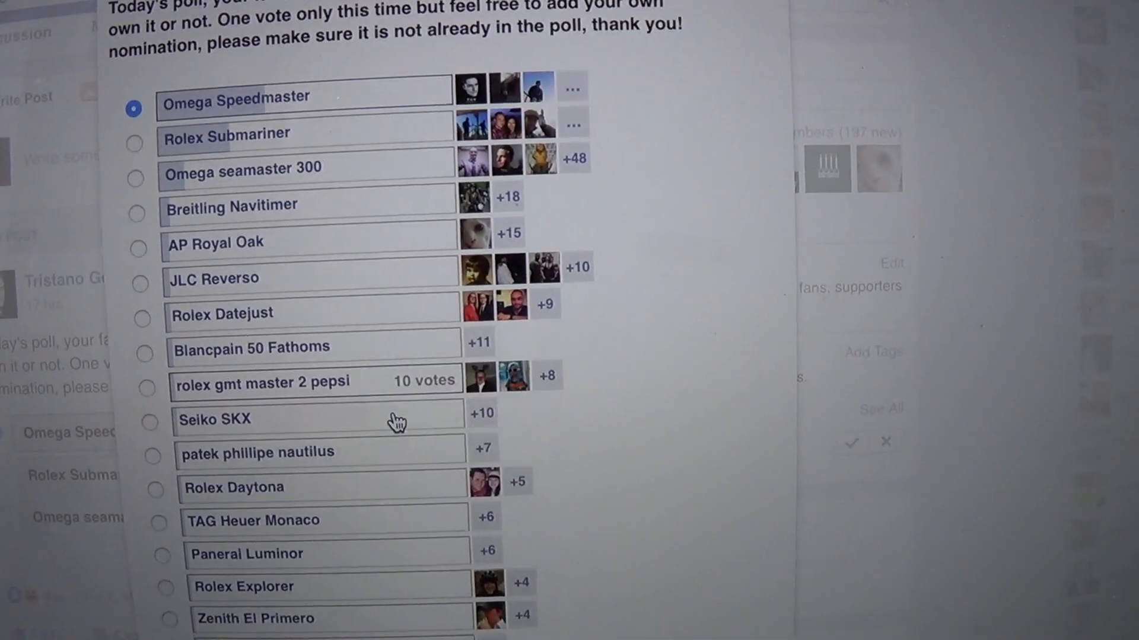
scroll("down", 3)
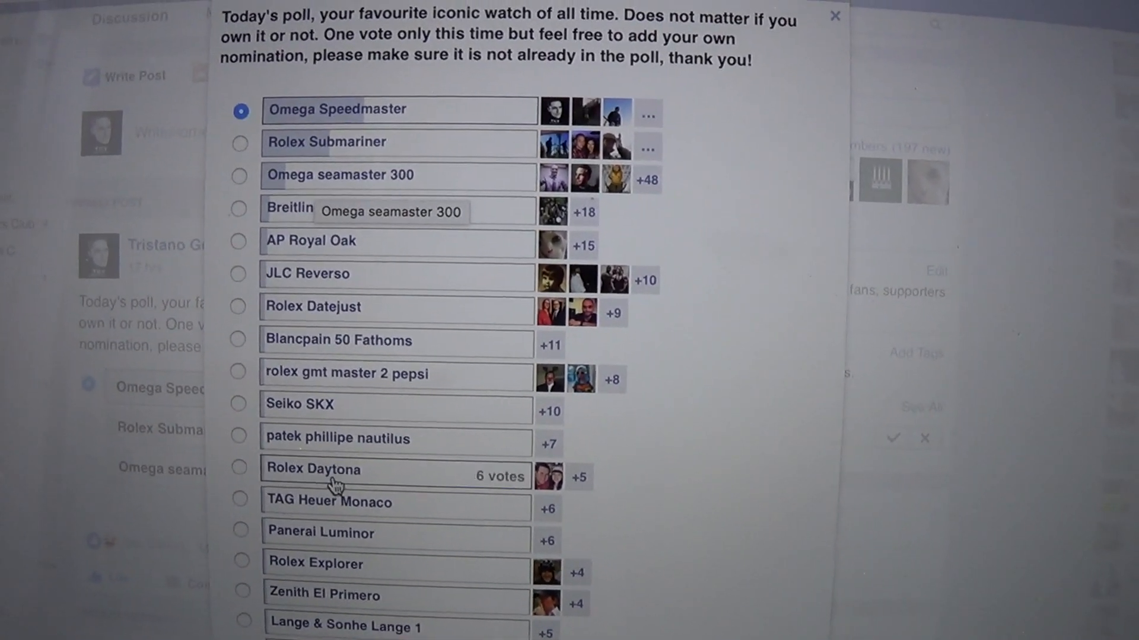
scroll("down", 3)
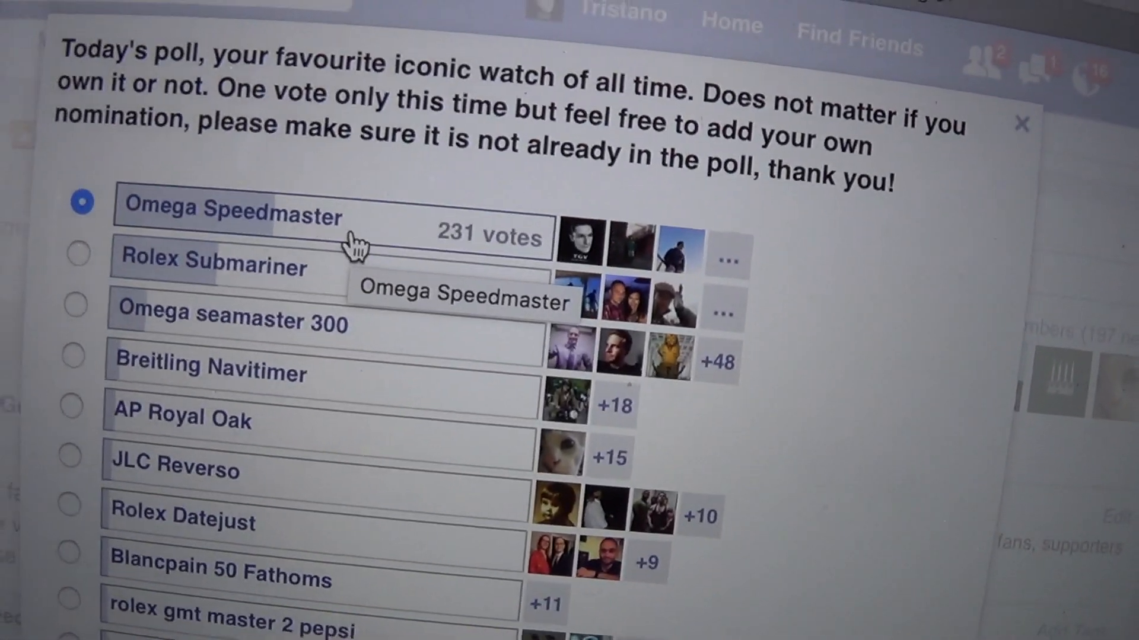
scroll("down", 3)
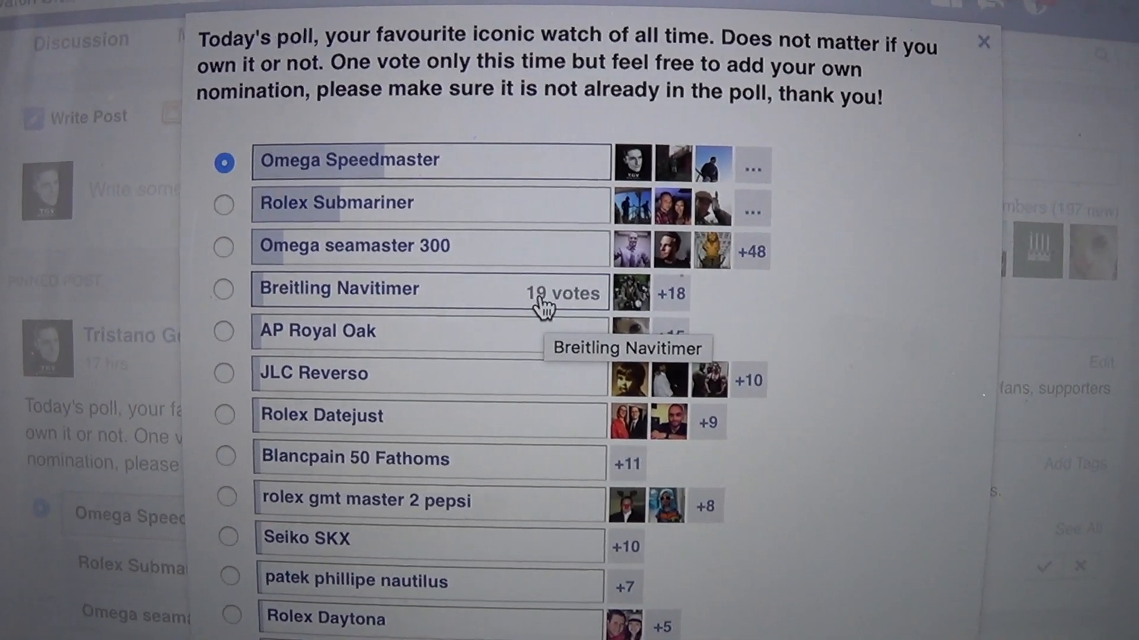
mouse_move(509, 335)
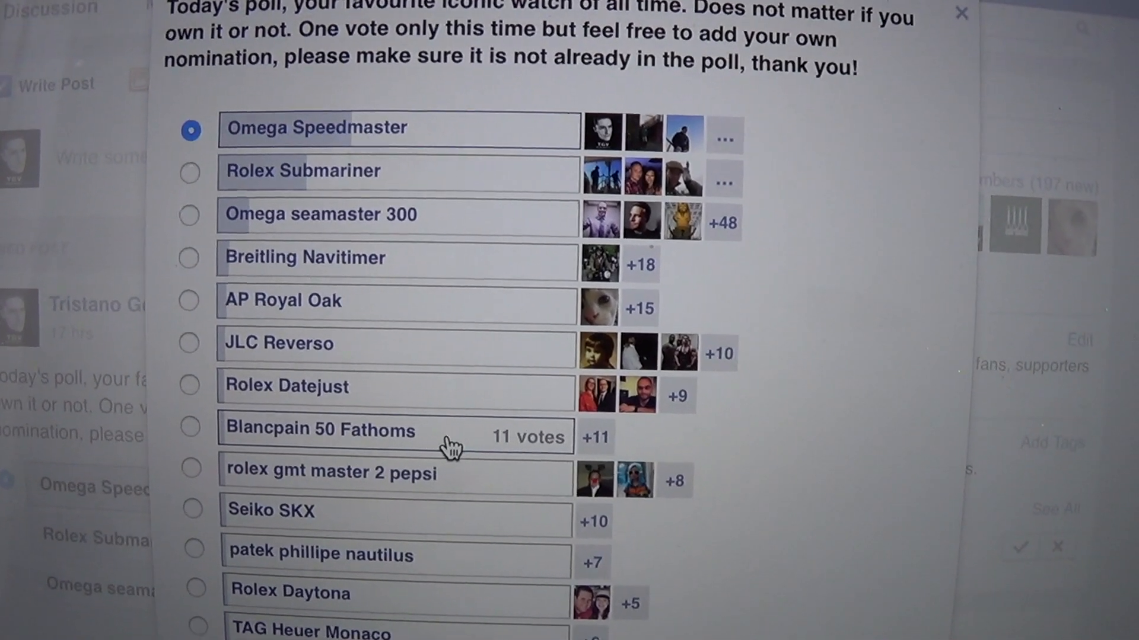
scroll("down", 3)
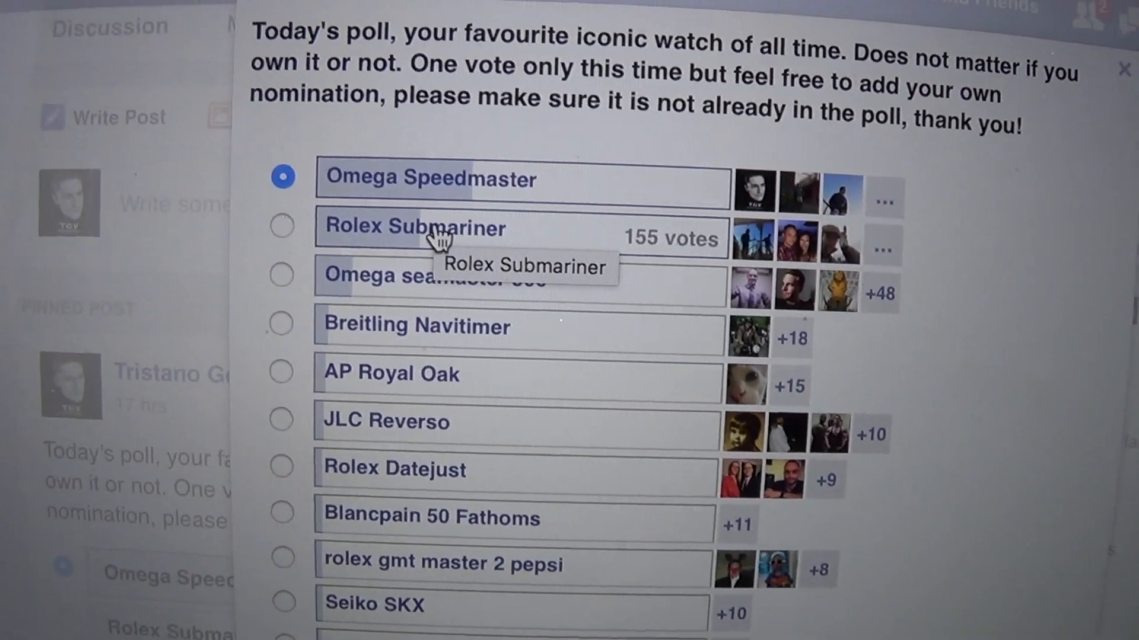
scroll("down", 3)
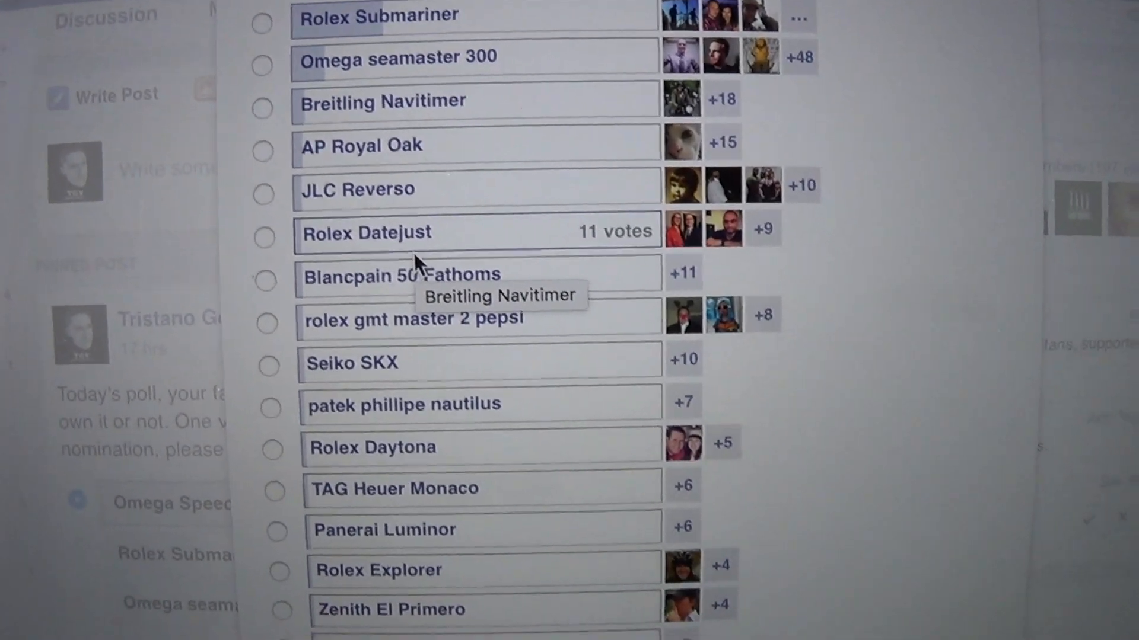
scroll("down", 3)
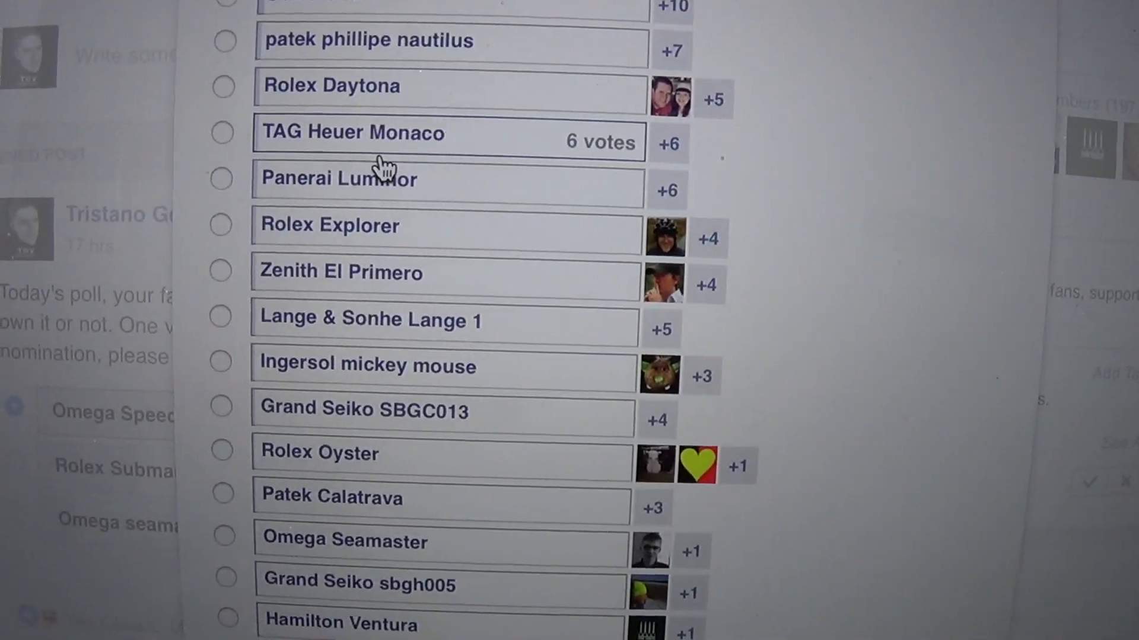
scroll("down", 3)
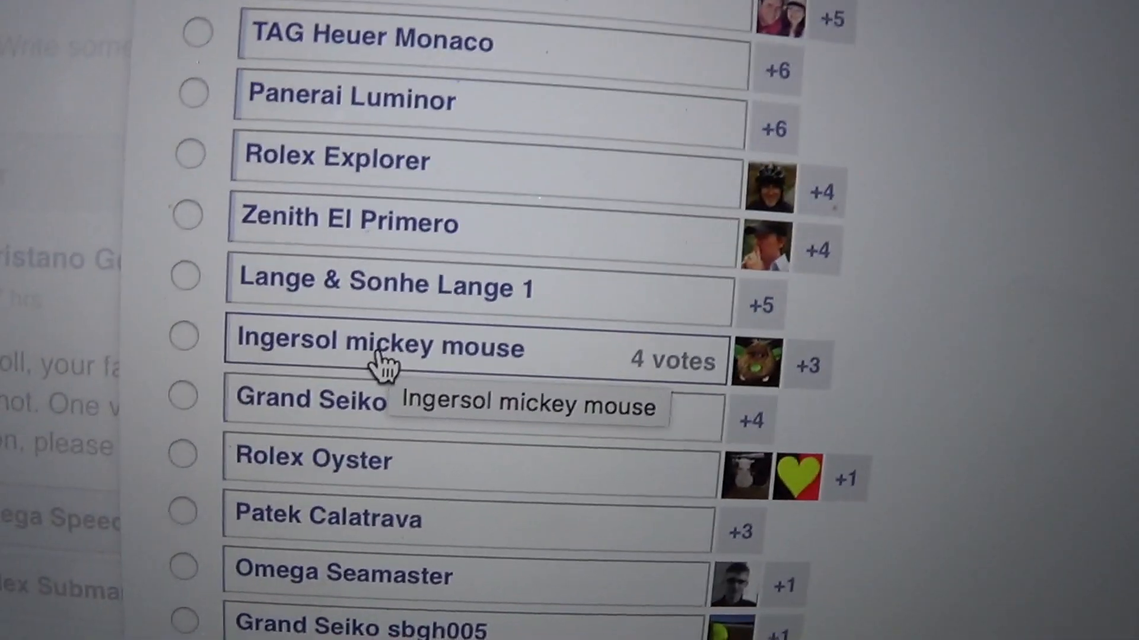
scroll("down", 3)
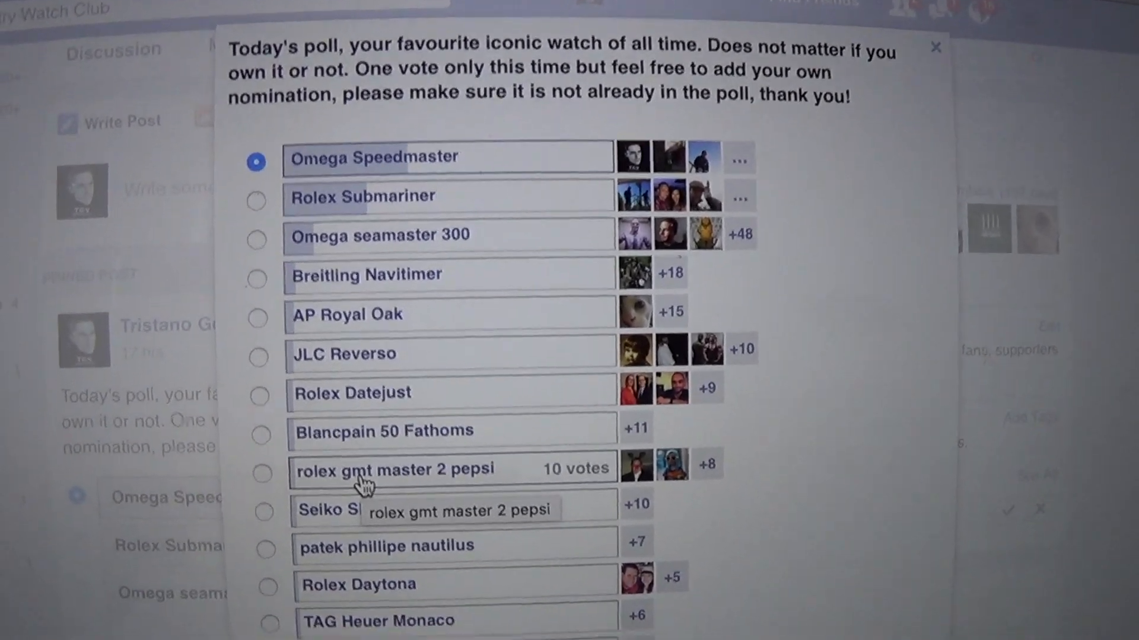
scroll("down", 3)
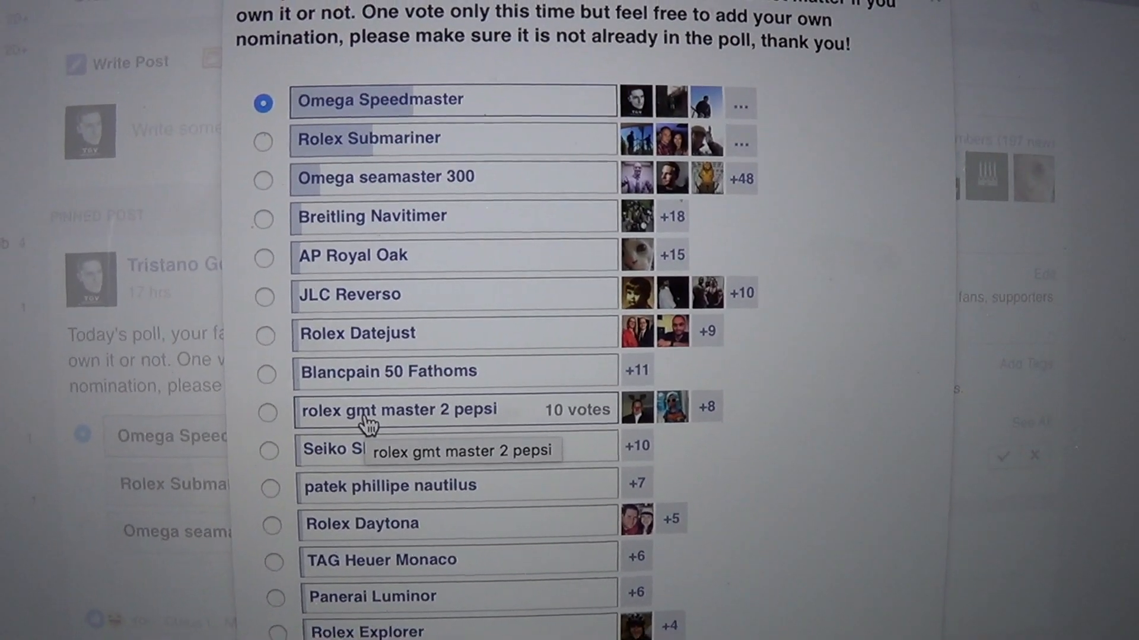